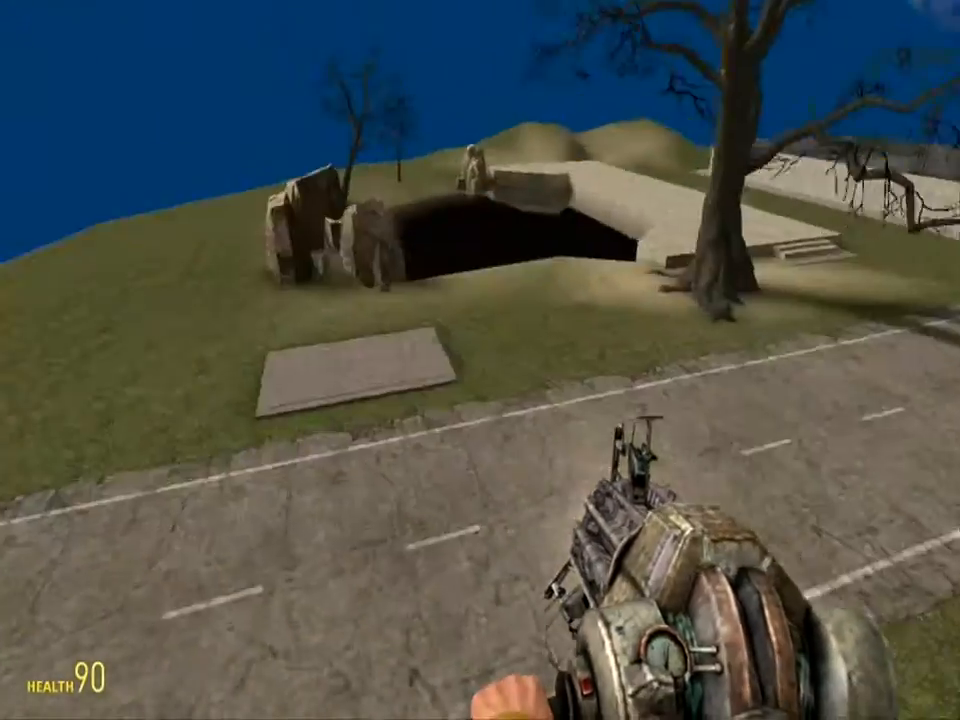
mouse_move(480, 360)
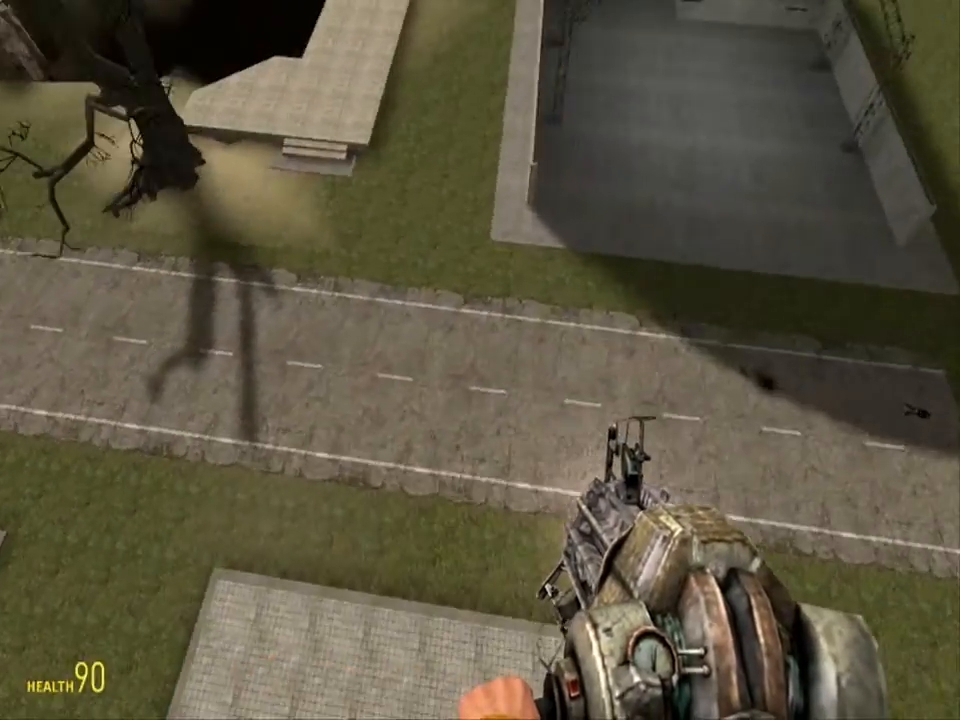
Select the Wire GPS tool from the Detection category, keeping the normal model size.
key("q")
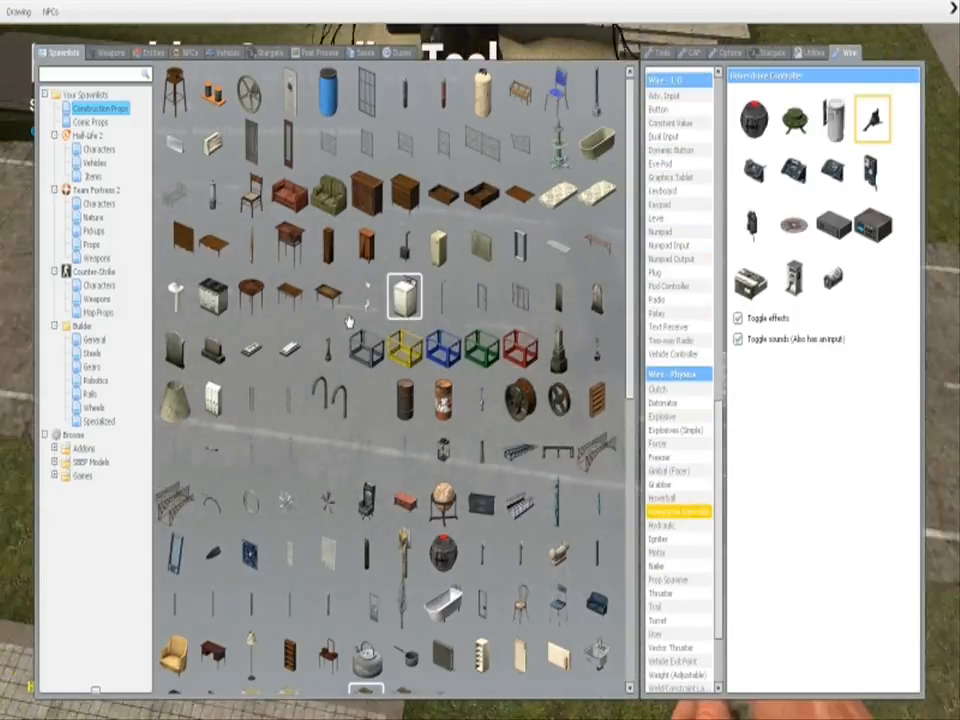
mouse_move(443, 402)
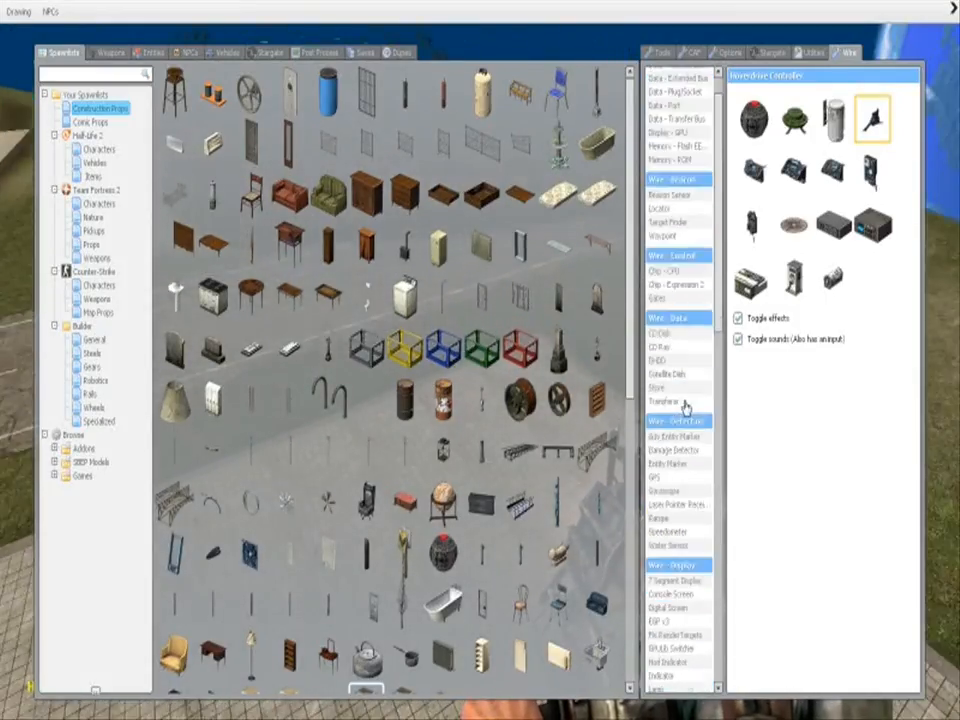
scroll("down", 3)
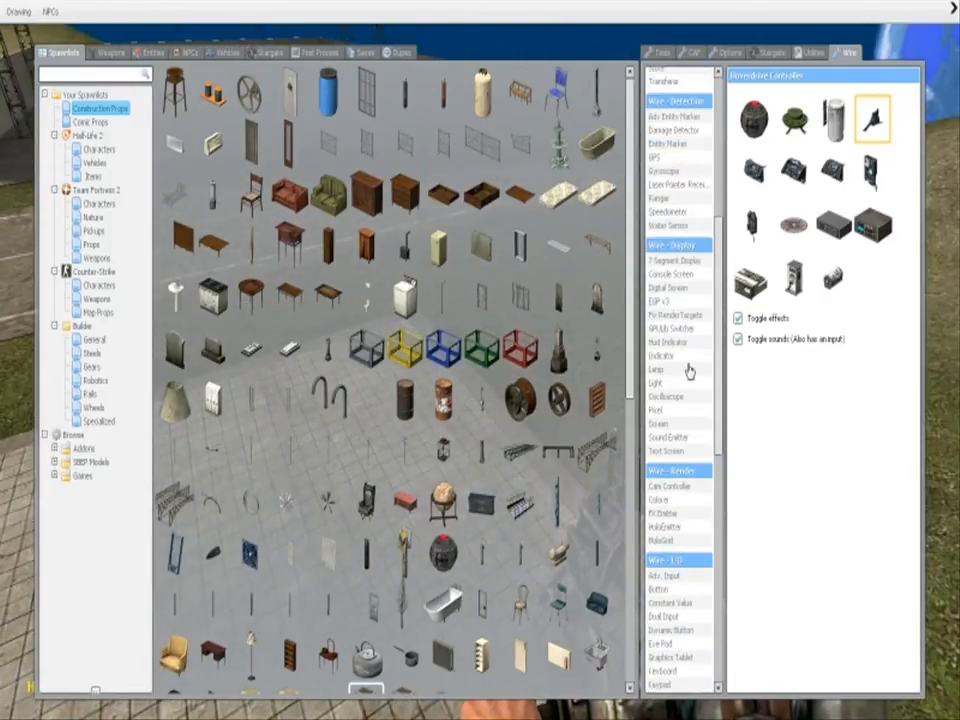
left_click(661, 171)
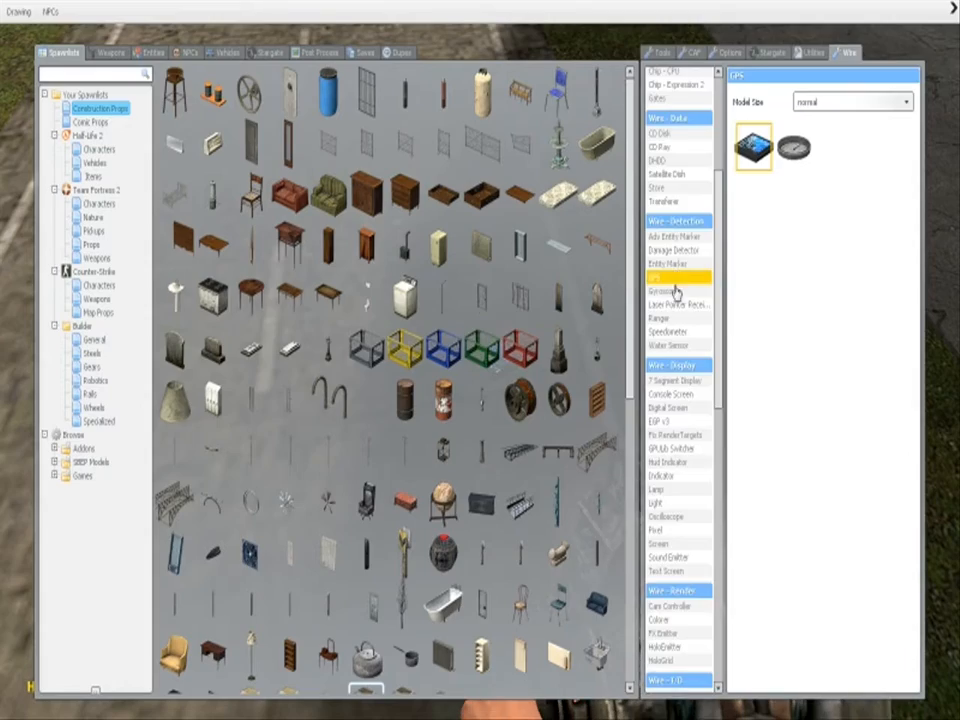
Close the spawn menu and return to the game with the Wire Button tool equipped.
scroll("down", 3)
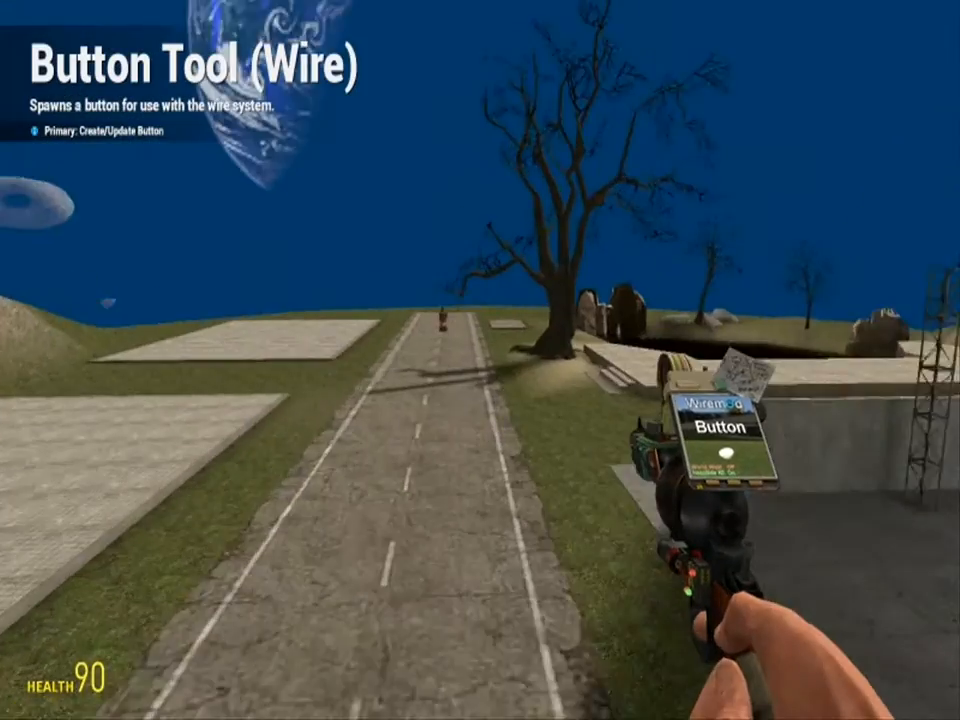
key("q")
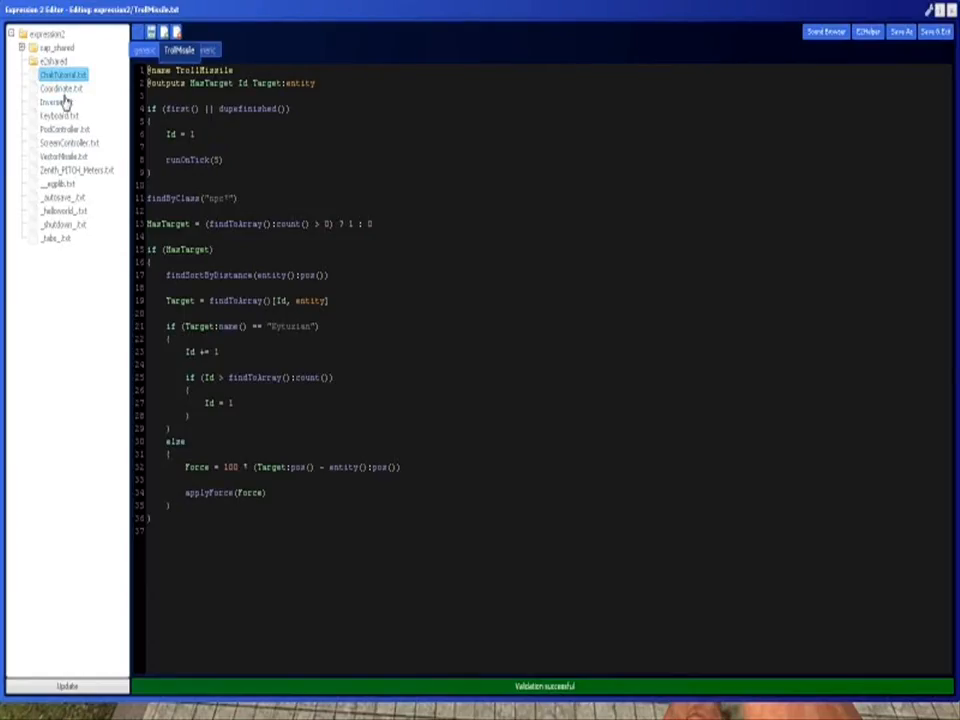
Load Coordinate.txt into the Expression 2 chip tool and return to the bridge view.
left_click(61, 74)
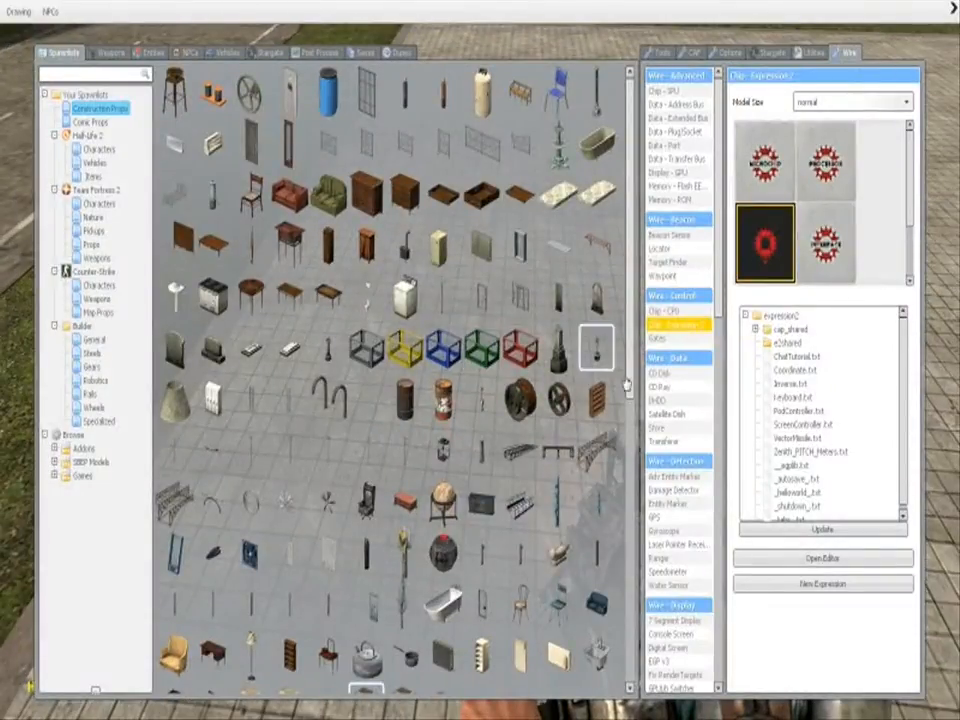
mouse_move(680, 523)
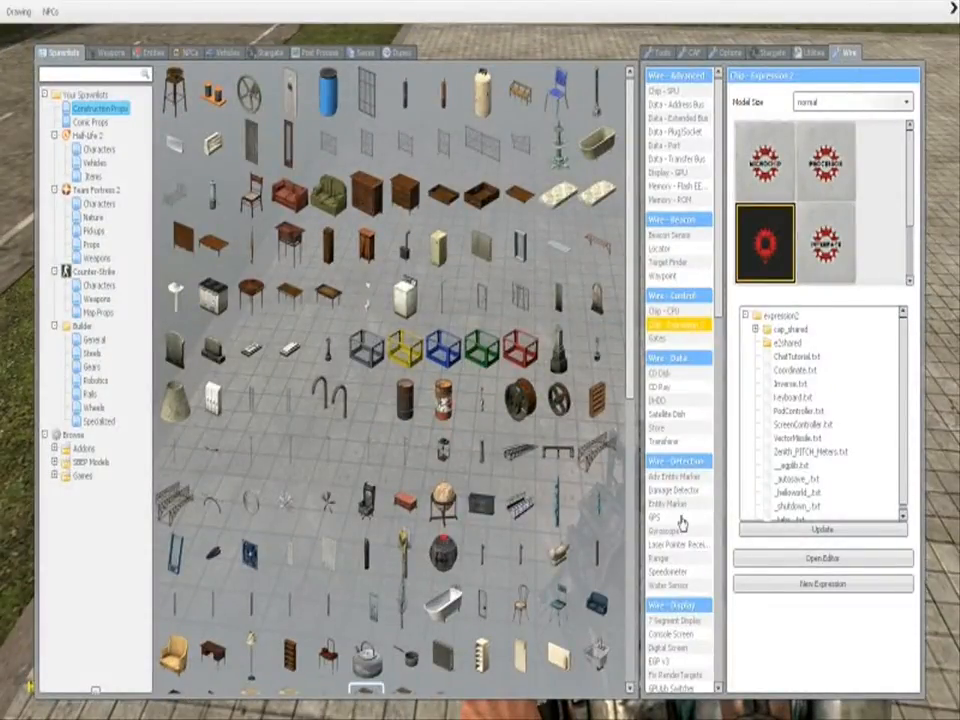
scroll("down", 3)
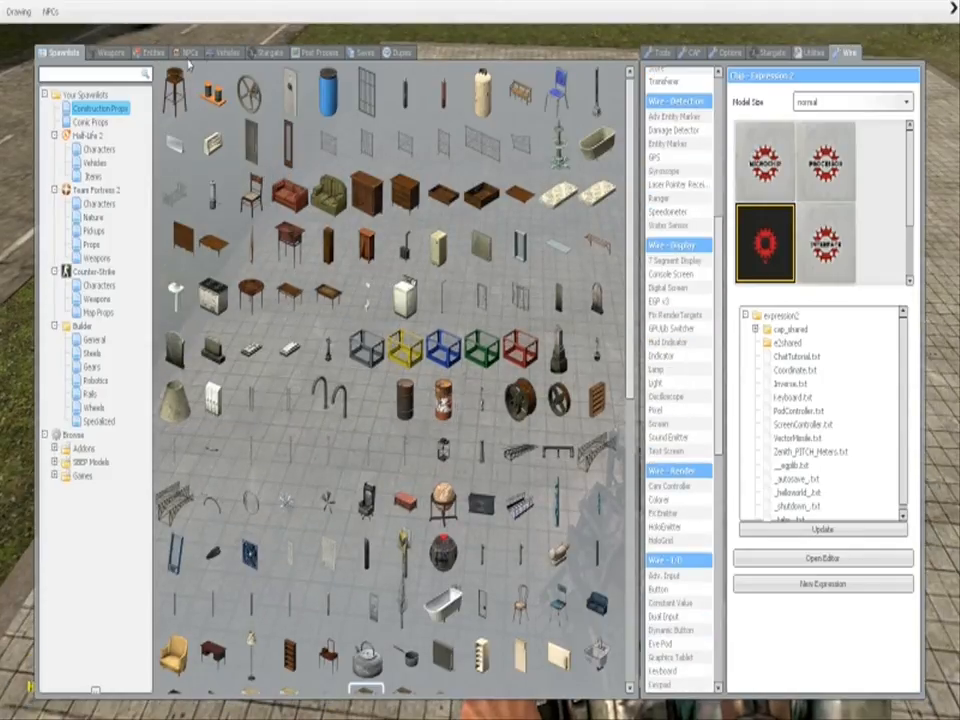
left_click(226, 52)
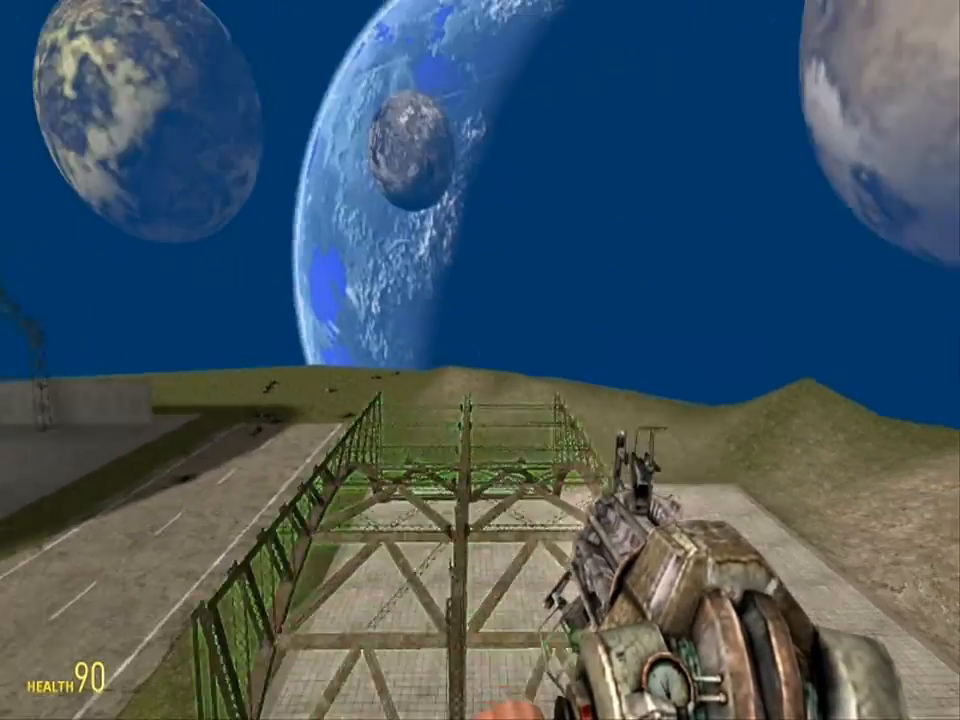
mouse_move(480, 200)
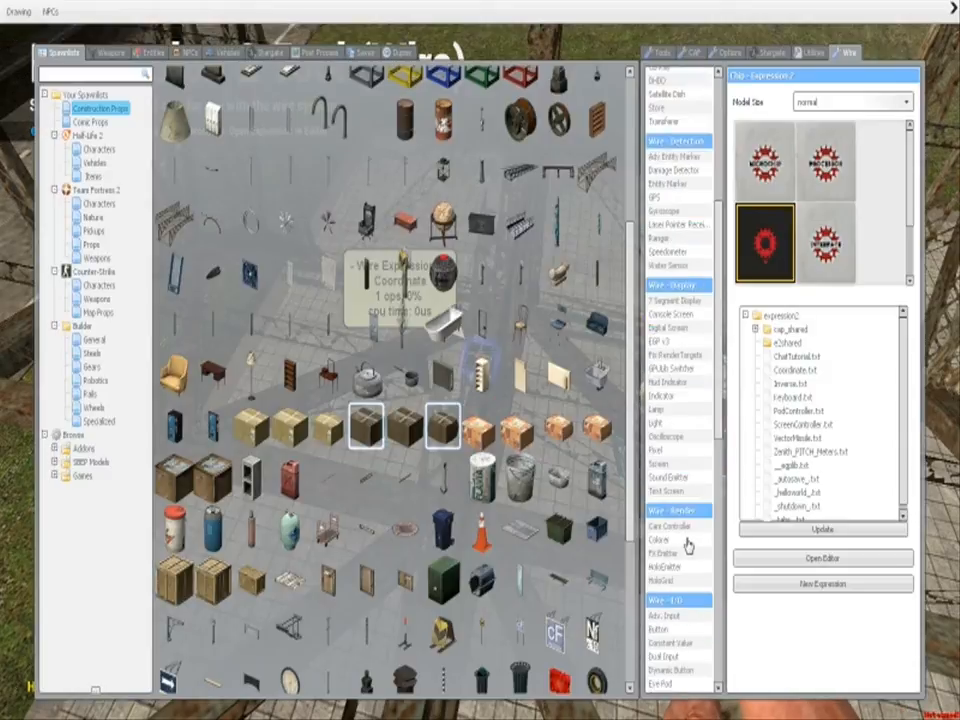
Place a wired keyboard on the bridge beam beside the E2 chip and select Wire Advanced.
scroll("down", 3)
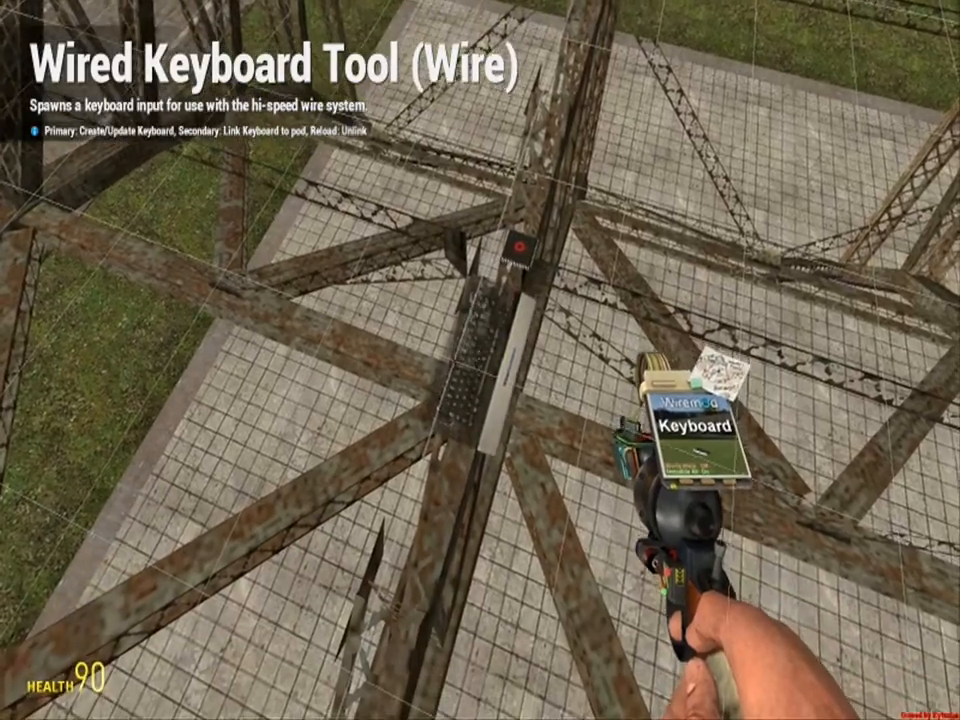
key("q")
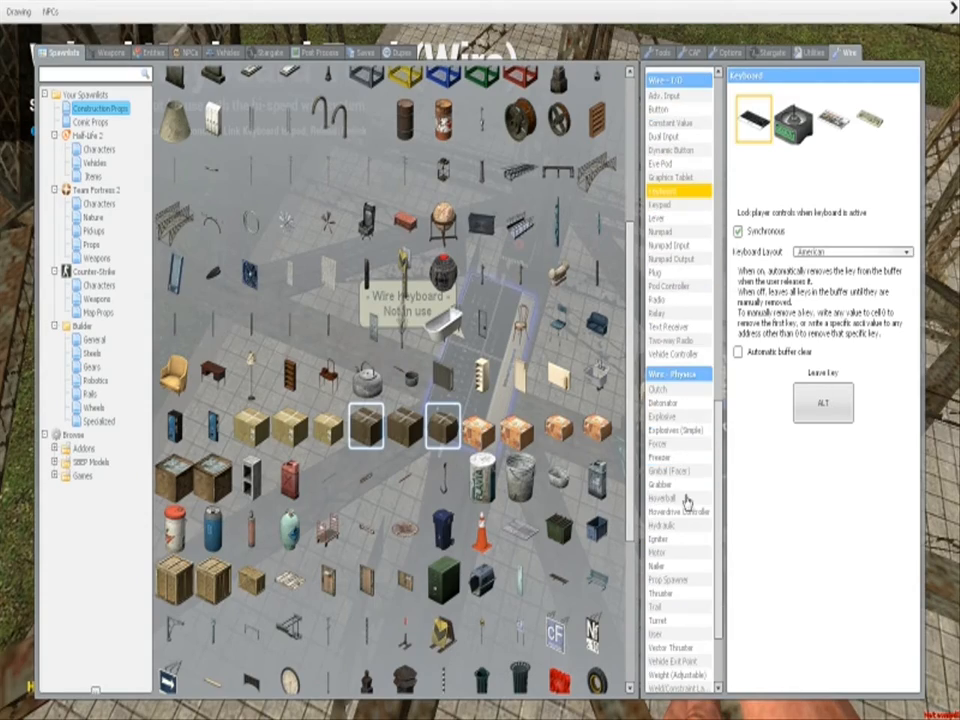
left_click(682, 511)
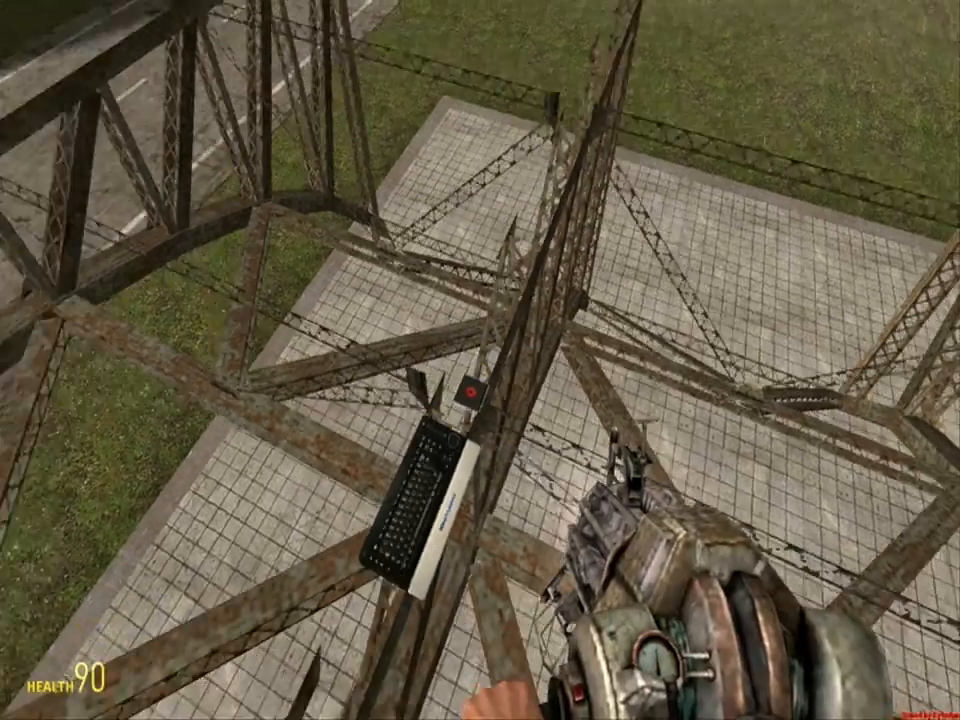
key("q")
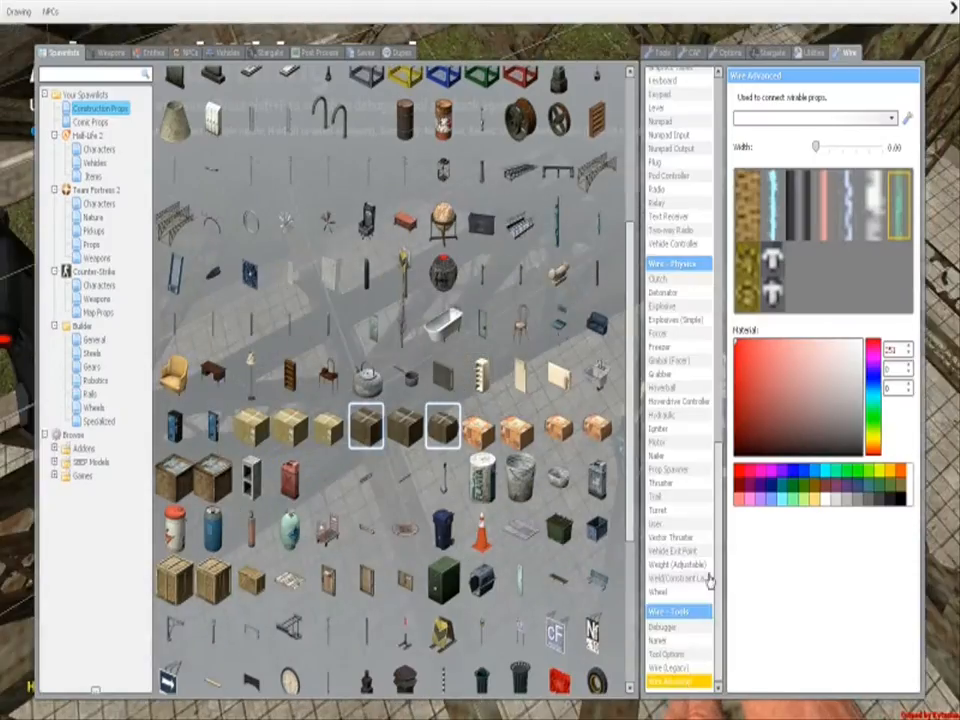
Spawn a white Wire button on the bridge beam near the keyboard.
left_click(662, 400)
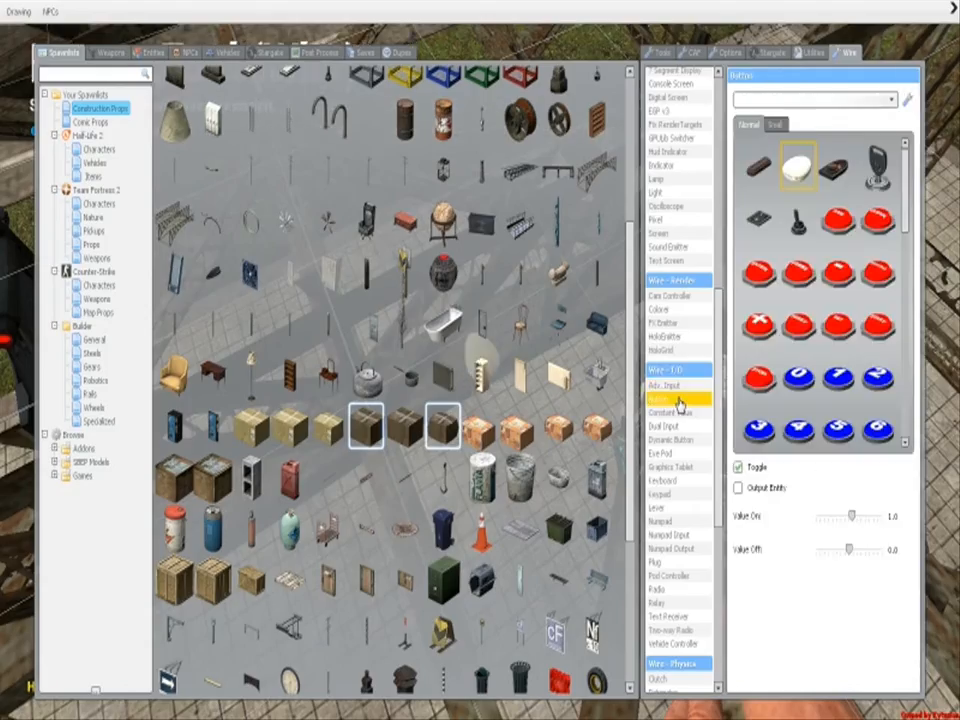
left_click(675, 681)
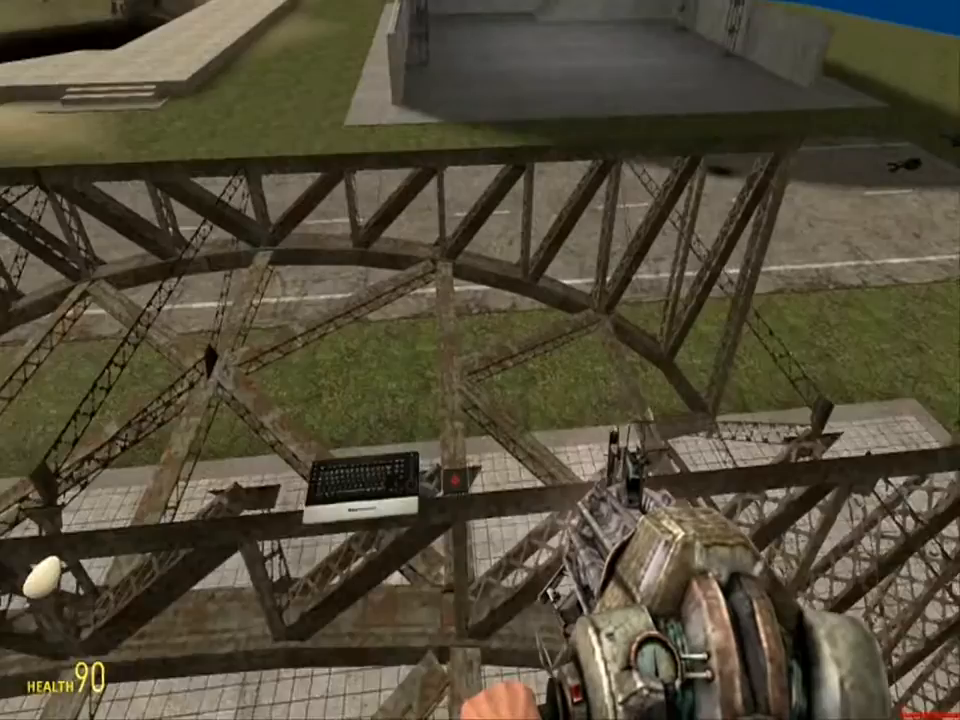
key("q")
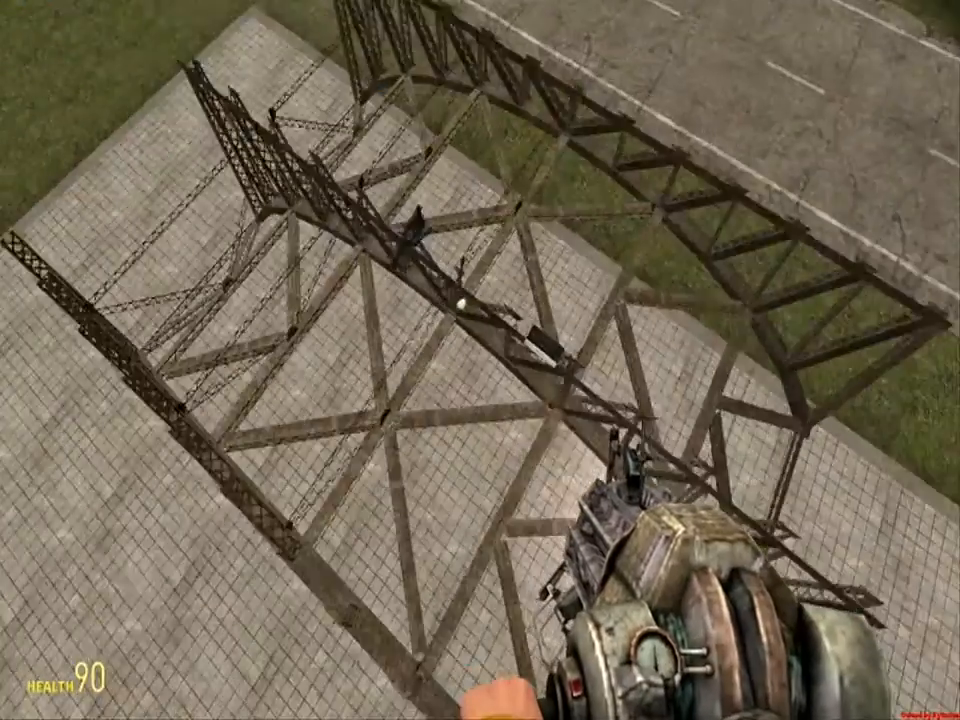
key("q")
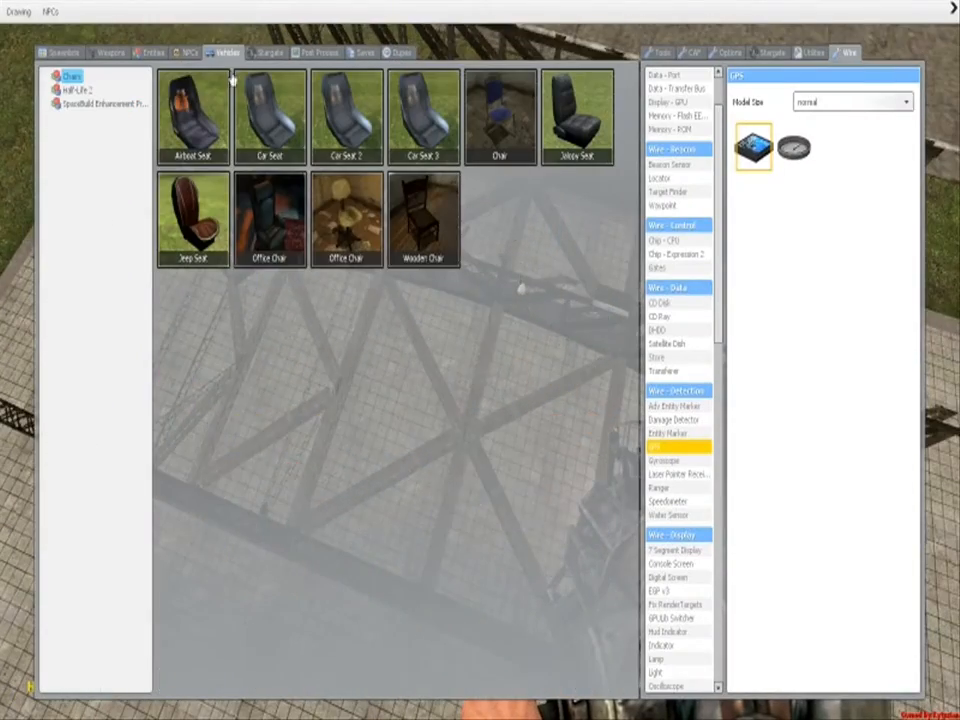
Spawn a seat from Vehicles onto the bridge and select the Wire Numpad Input tool.
left_click(658, 52)
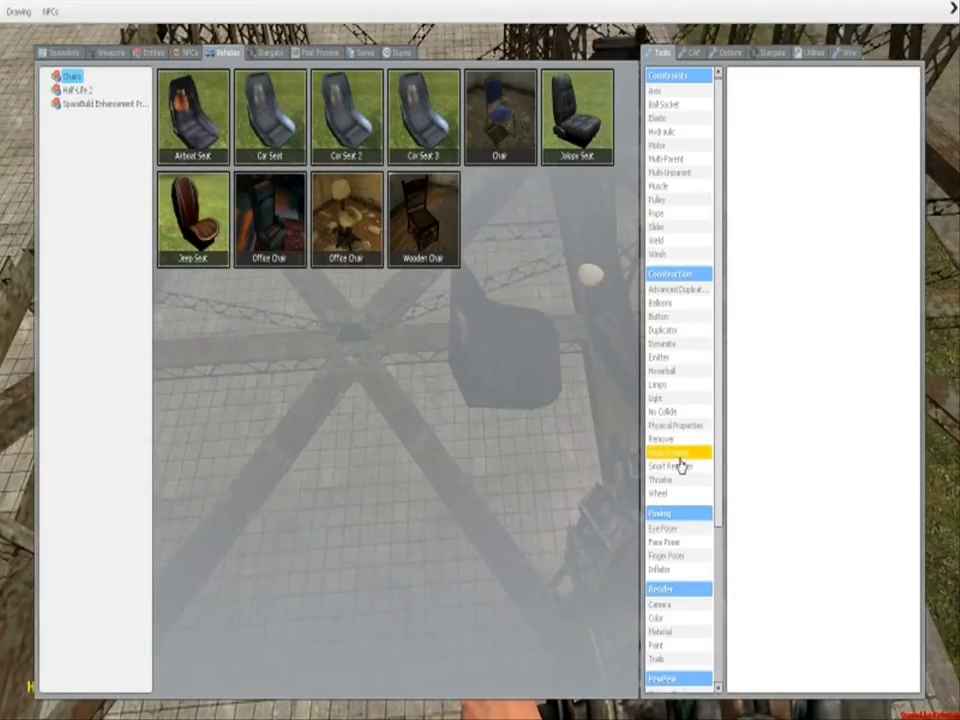
left_click(672, 453)
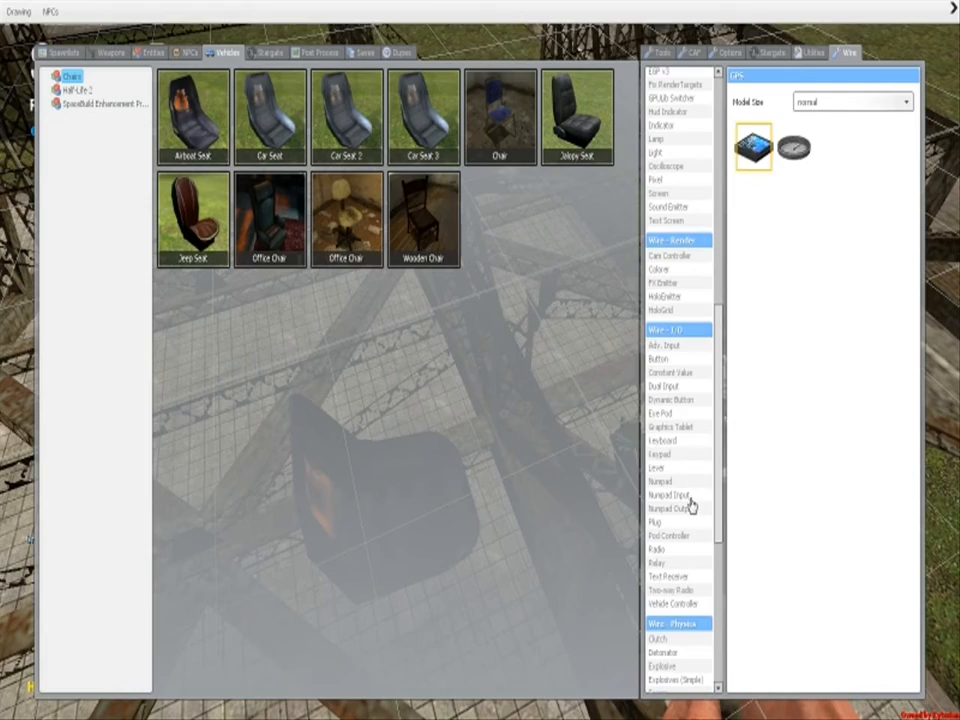
left_click(672, 494)
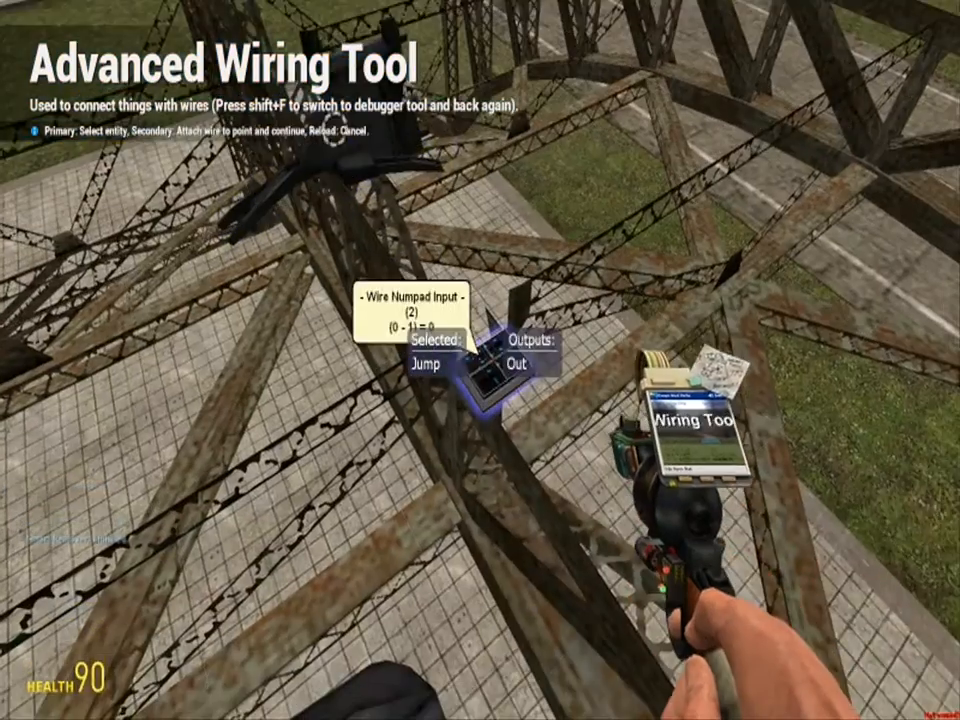
Inspect the E2 chip from the Wire tab, then select the Wire Keypad tool.
key("q")
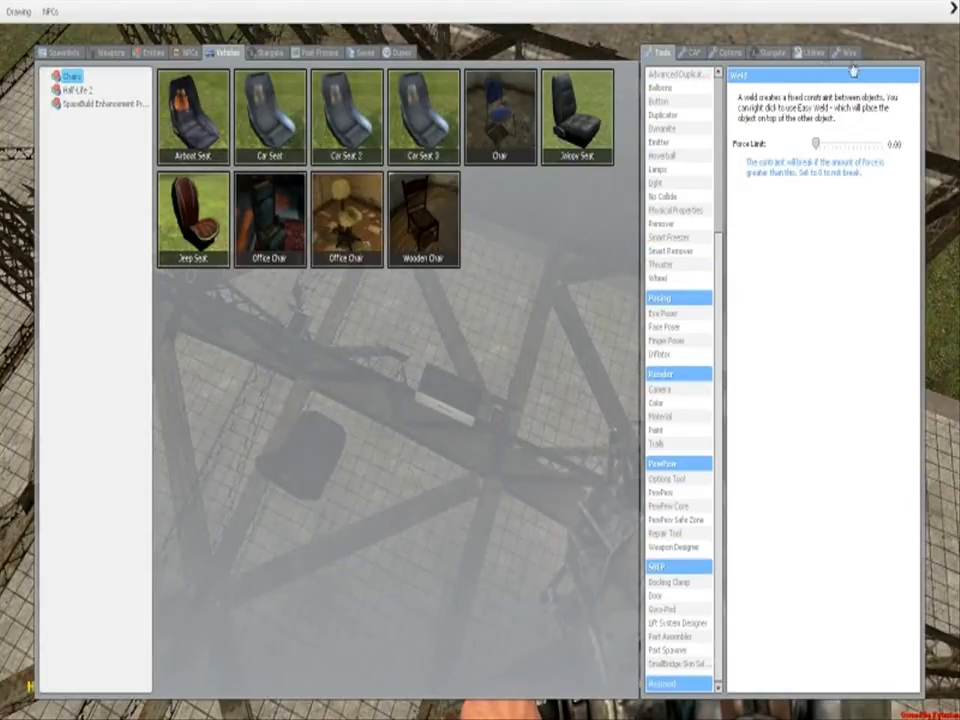
left_click(847, 52)
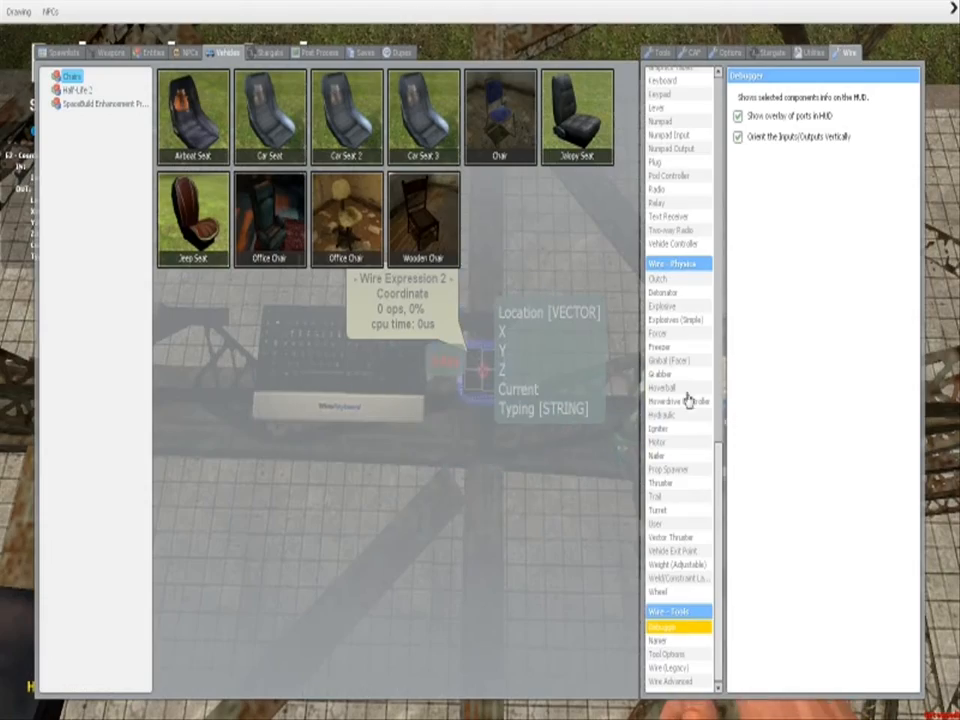
left_click(664, 124)
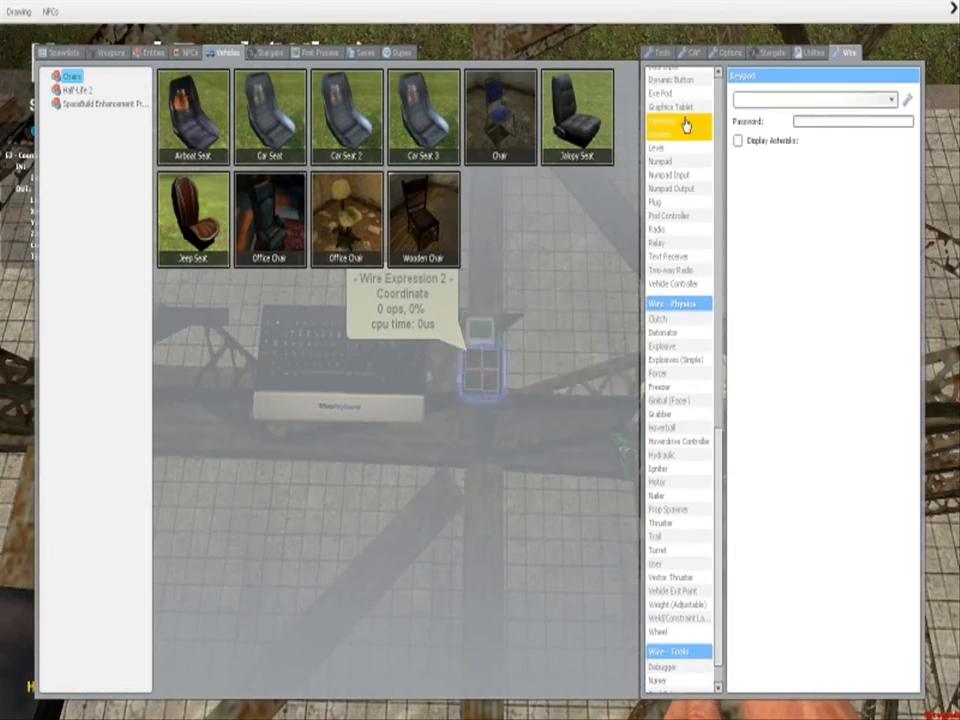